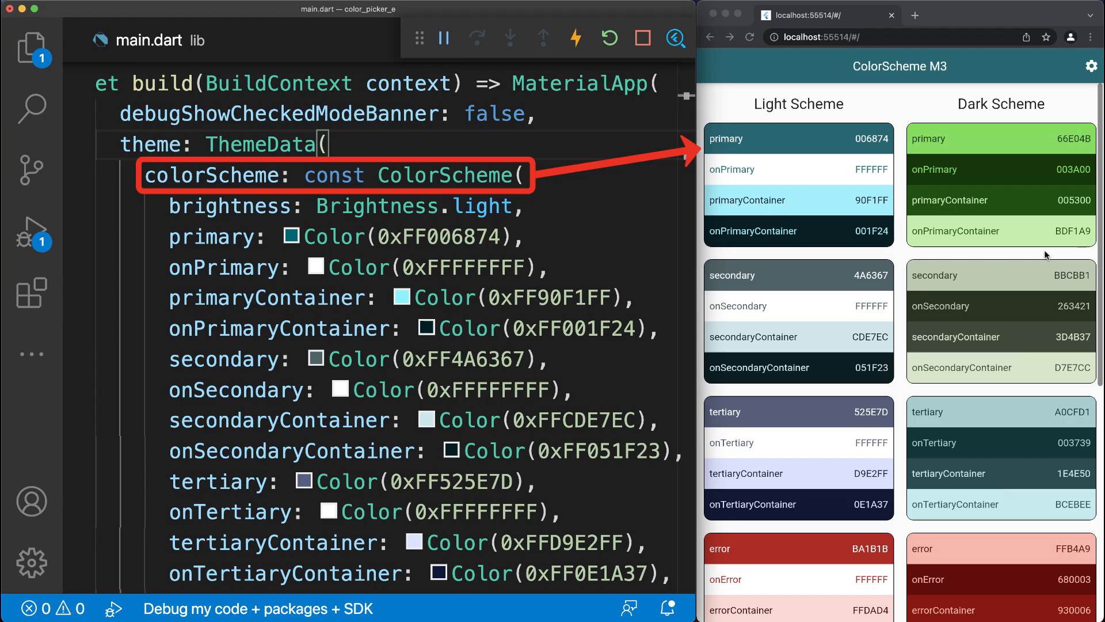
{"action": "scroll", "scroll_direction": "down", "scroll_amount": 3}
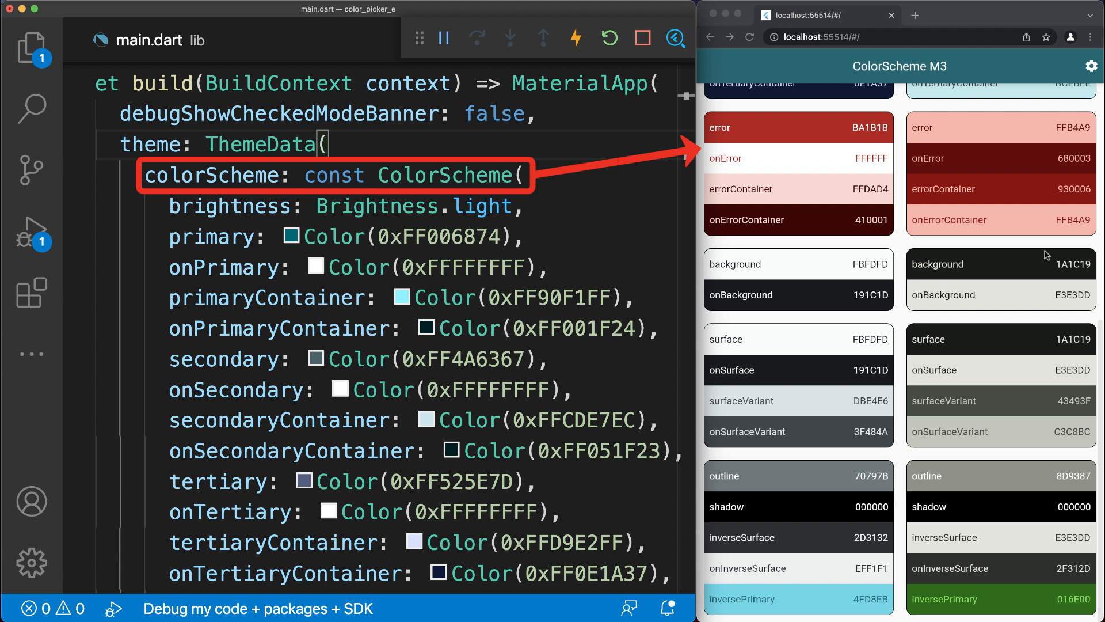
{"action": "scroll", "scroll_direction": "up", "scroll_amount": 3}
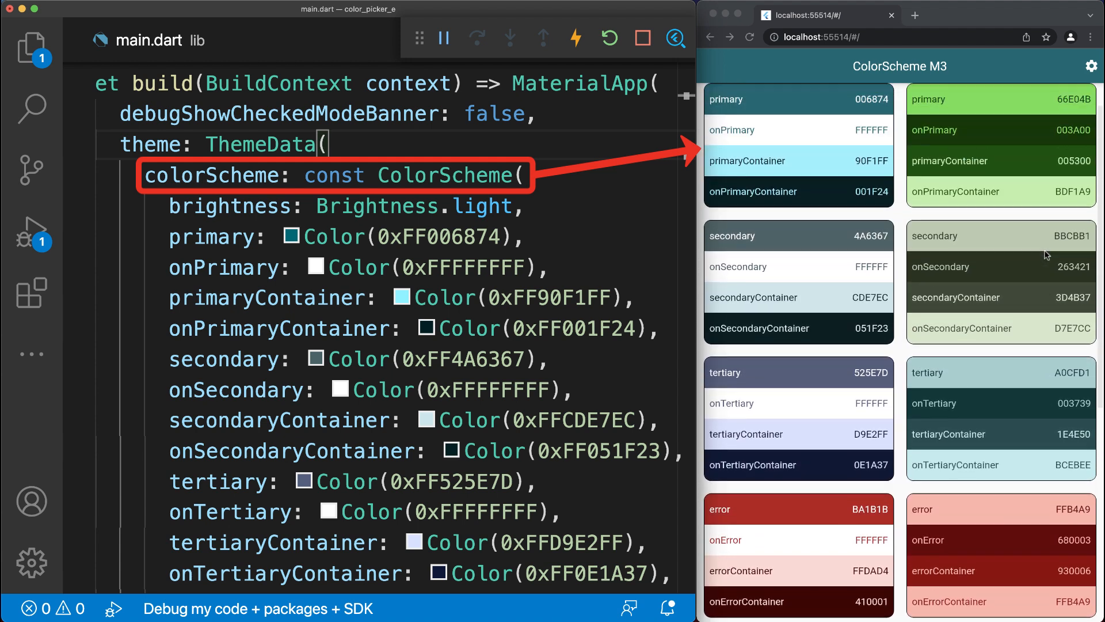